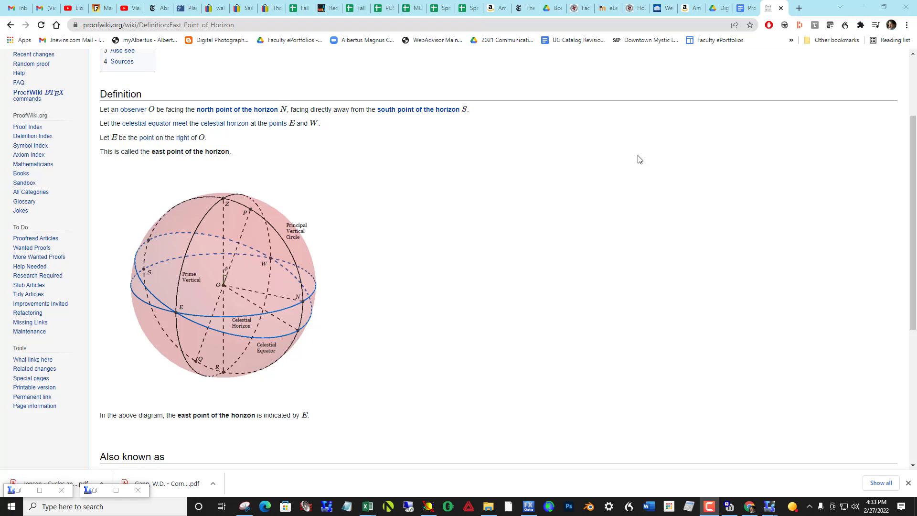
mouse_move(537, 182)
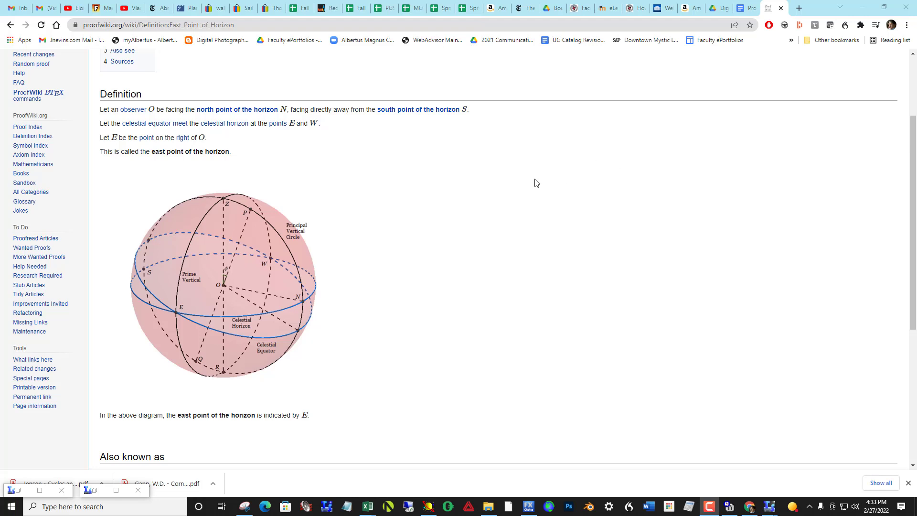
mouse_move(274, 244)
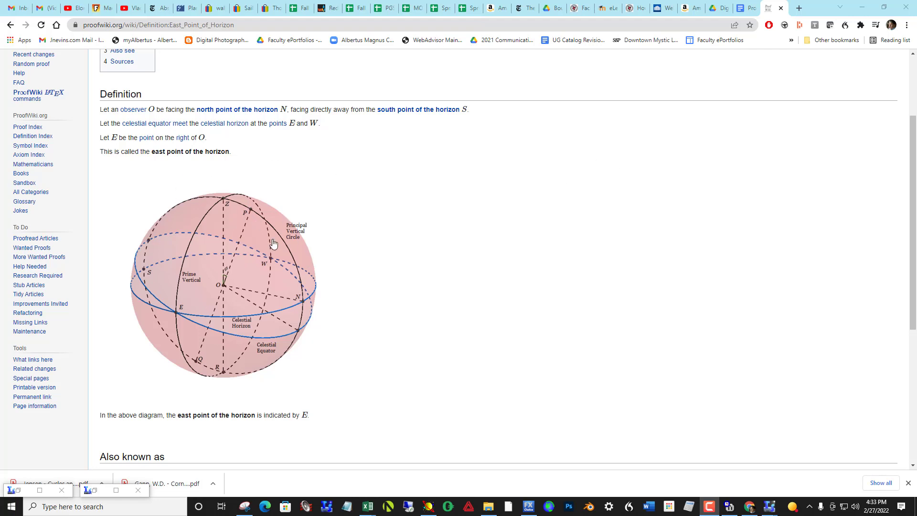
mouse_move(220, 275)
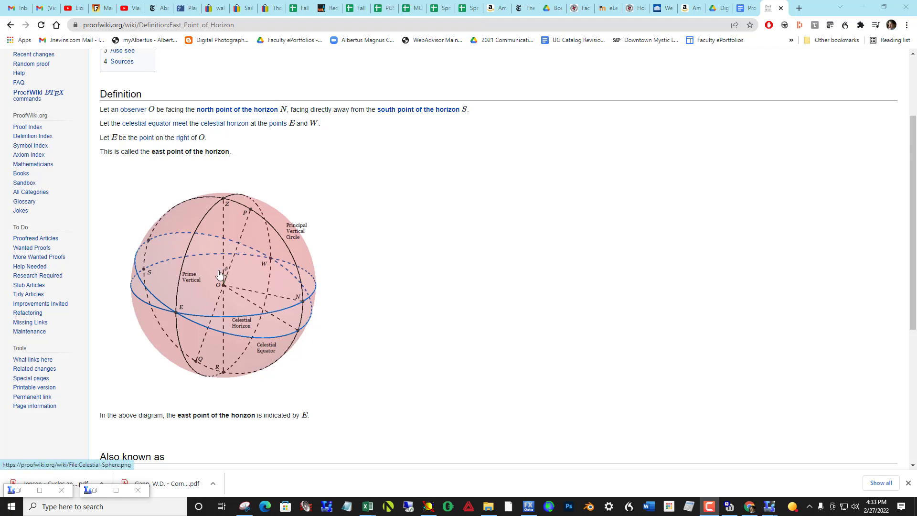
mouse_move(244, 257)
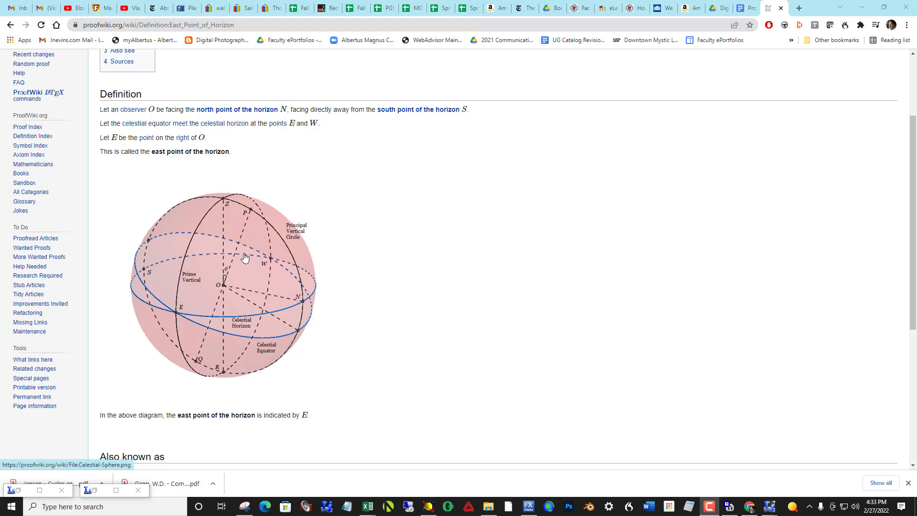
mouse_move(245, 317)
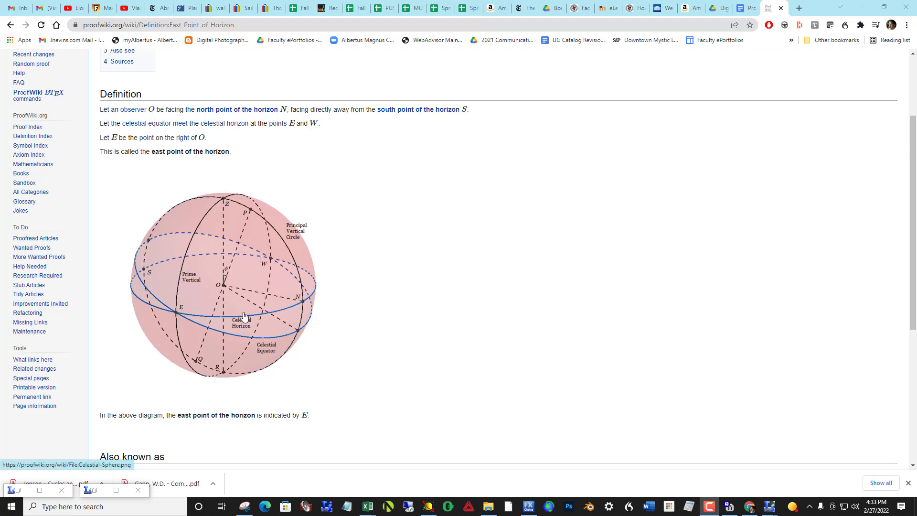
mouse_move(277, 339)
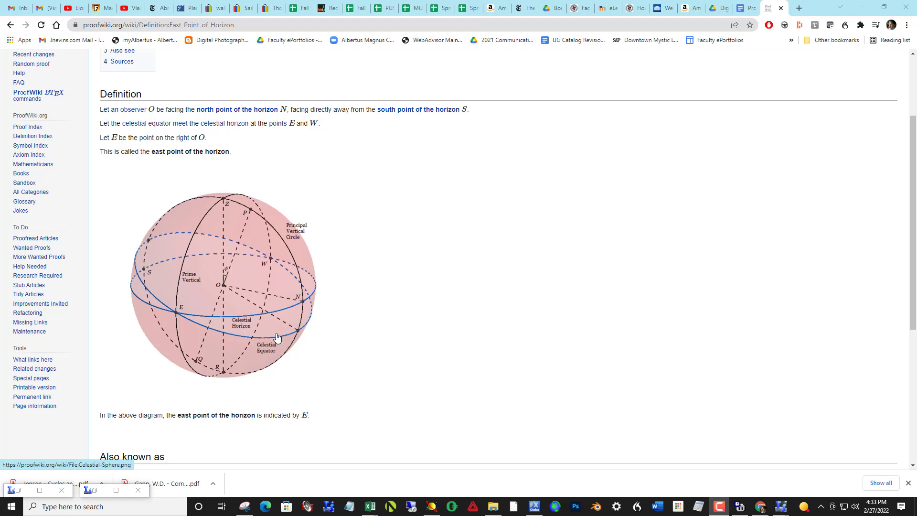
mouse_move(151, 284)
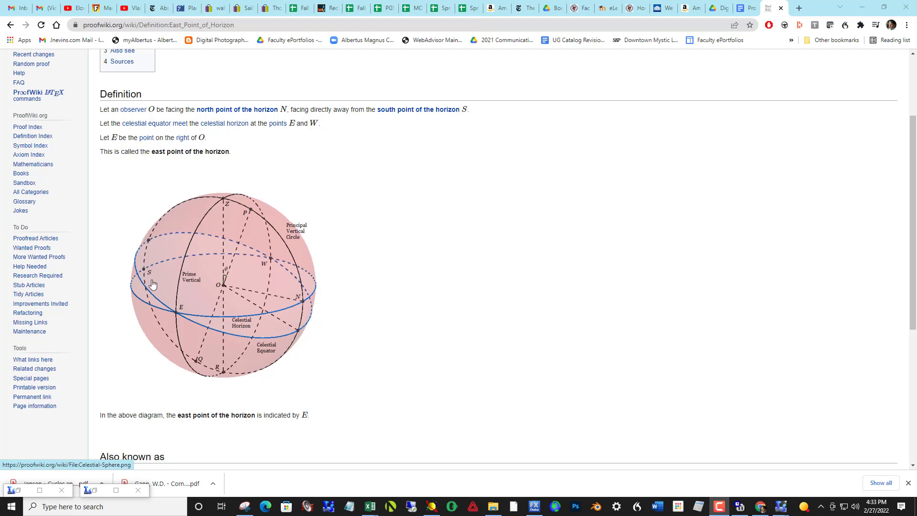
mouse_move(171, 275)
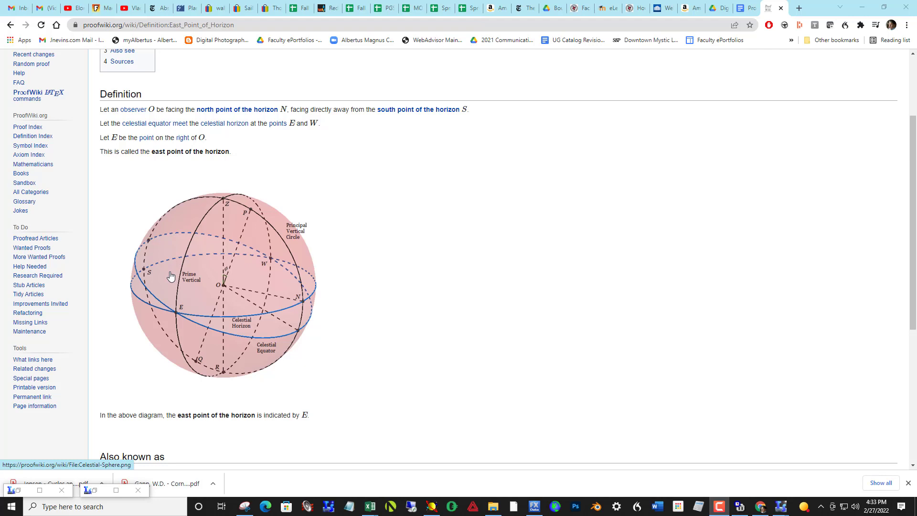
mouse_move(176, 310)
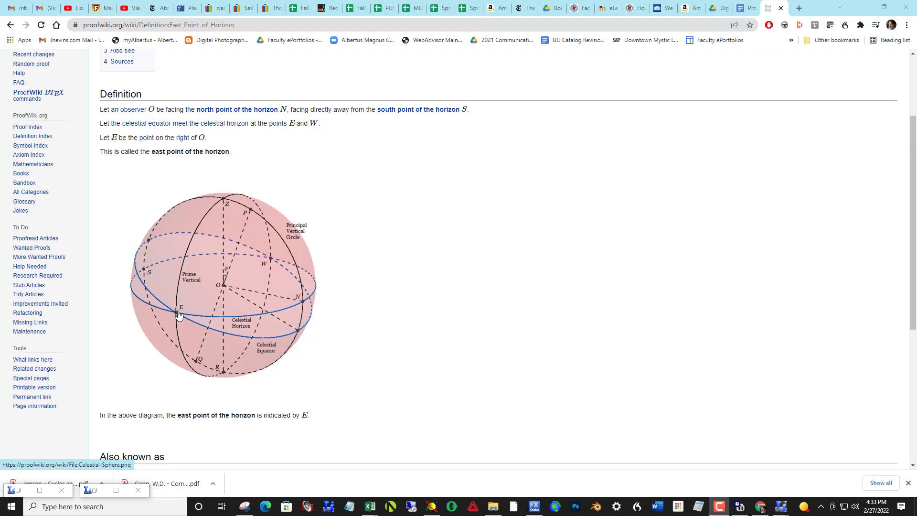
mouse_move(176, 307)
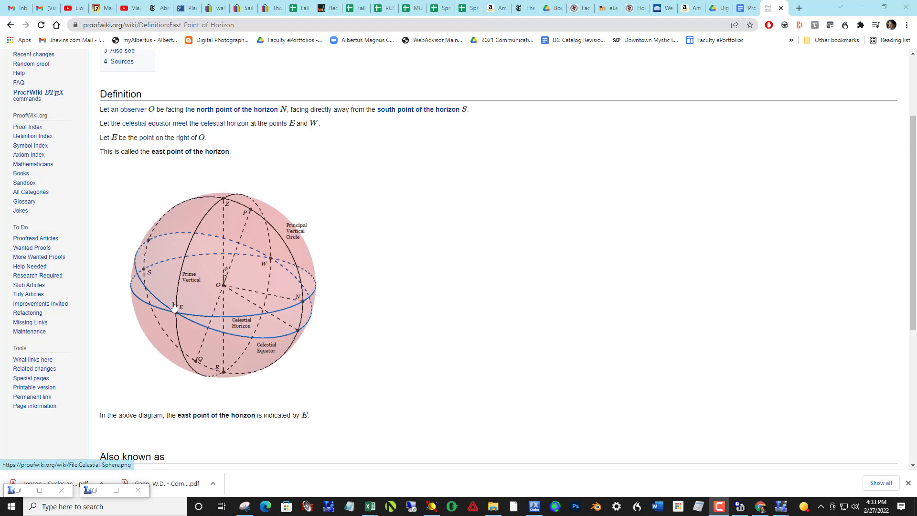
mouse_move(184, 317)
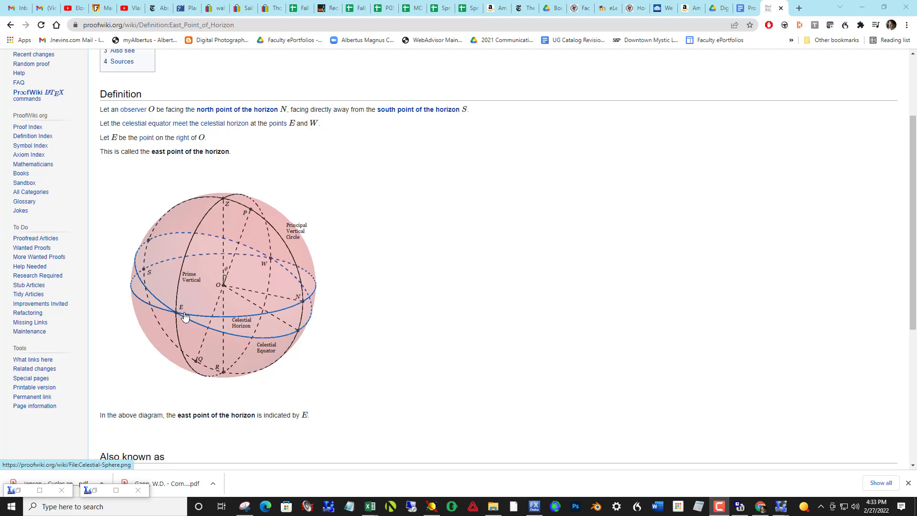
mouse_move(188, 311)
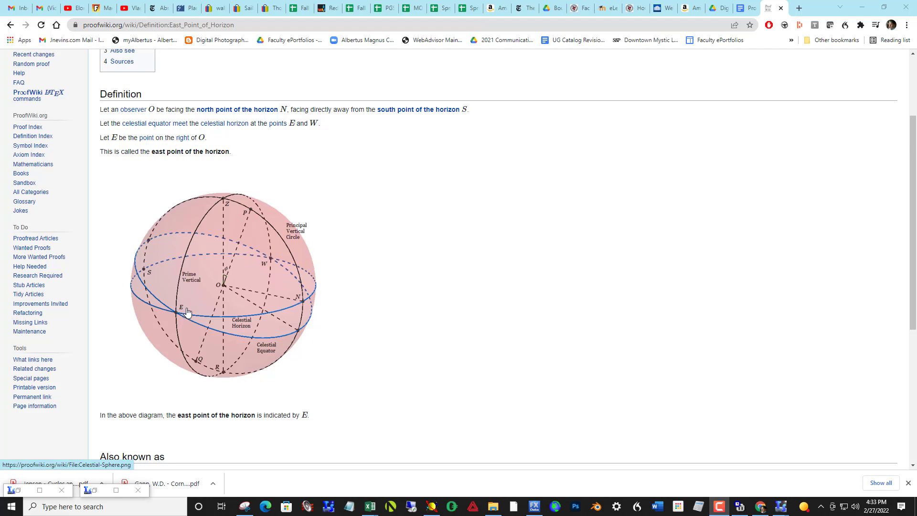
mouse_move(285, 311)
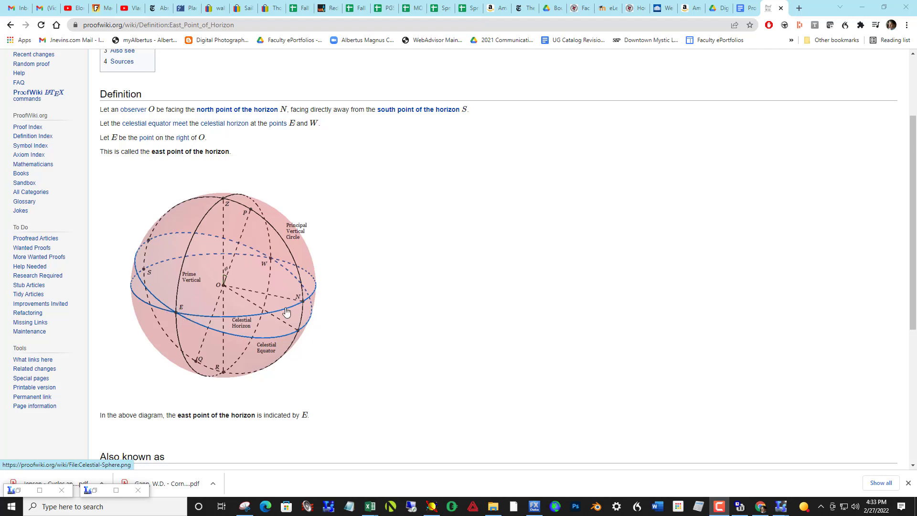
mouse_move(670, 310)
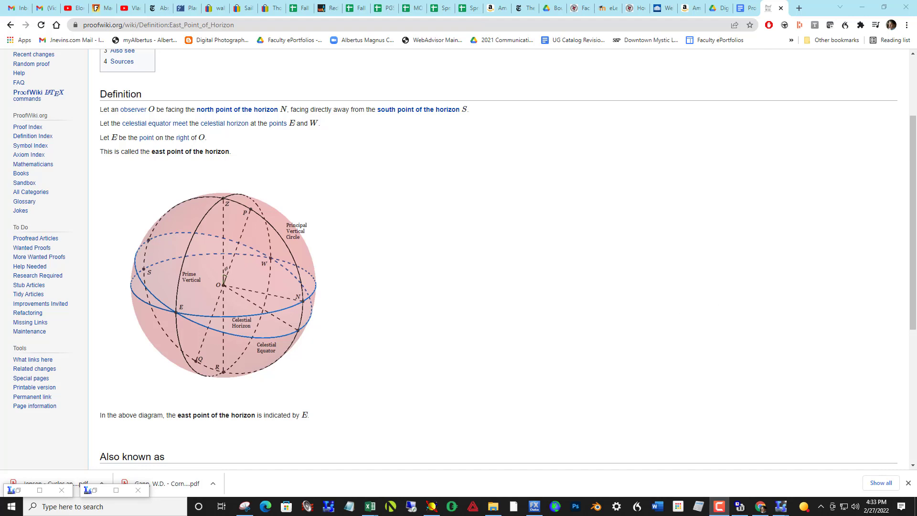
Bring up the Q-Spectrum II window showing the 54.46-day cycle and maximize the main chart window
left_click(780, 506)
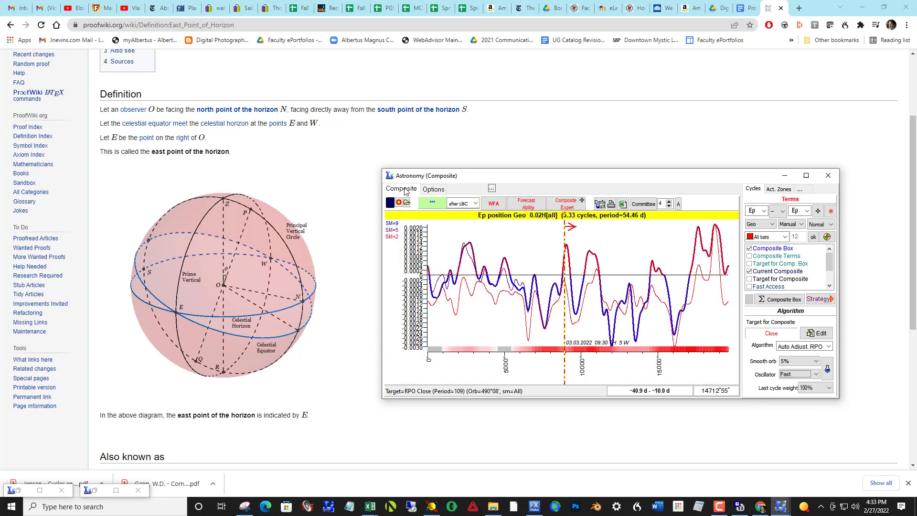
left_click(433, 188)
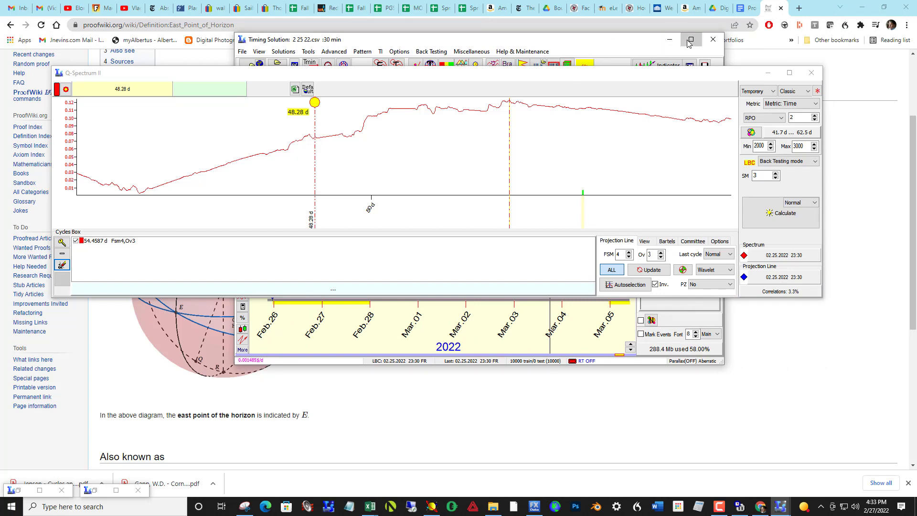
left_click(691, 39)
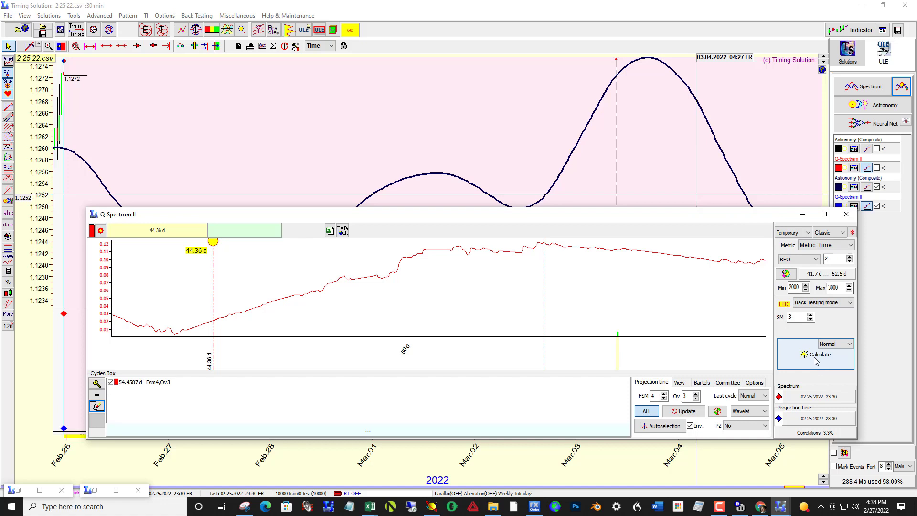
left_click(820, 355)
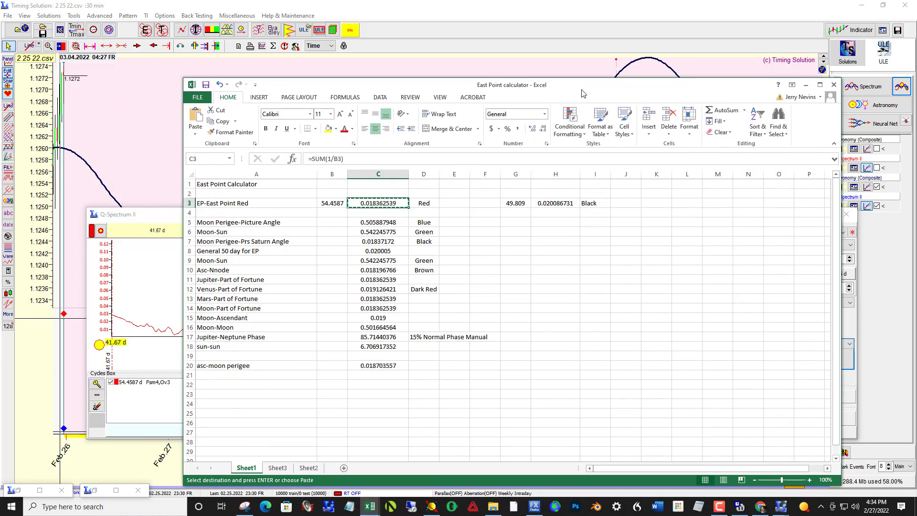
mouse_move(256, 206)
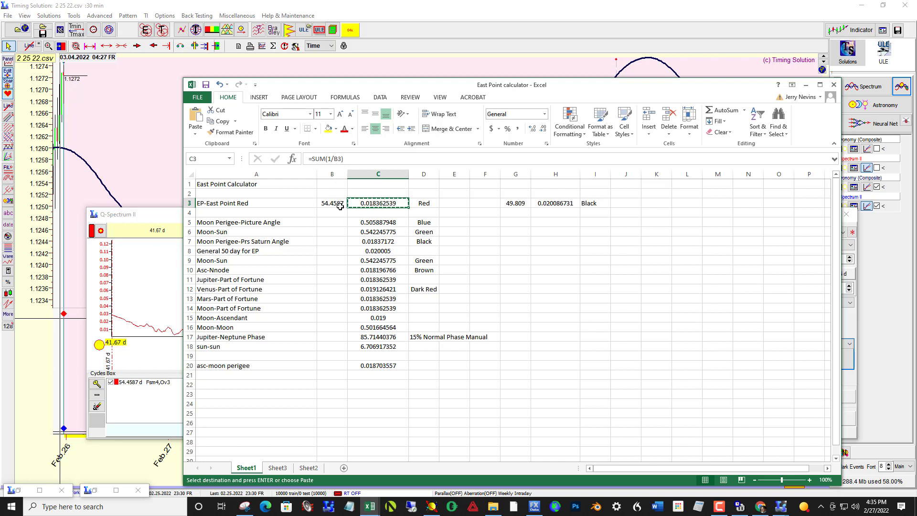
mouse_move(338, 204)
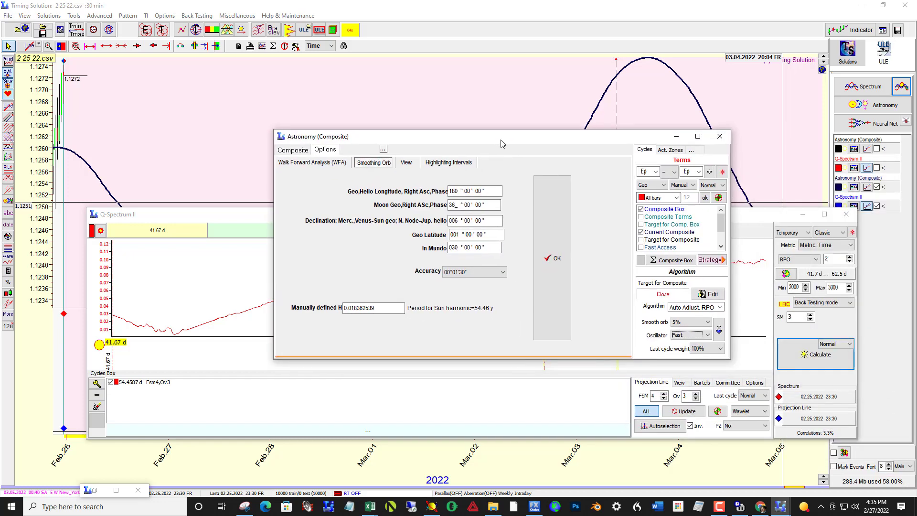
Set both composite terms to east point (Ep) and show the smoothing orb with manually defined harmonic 0.018362539
left_click(293, 150)
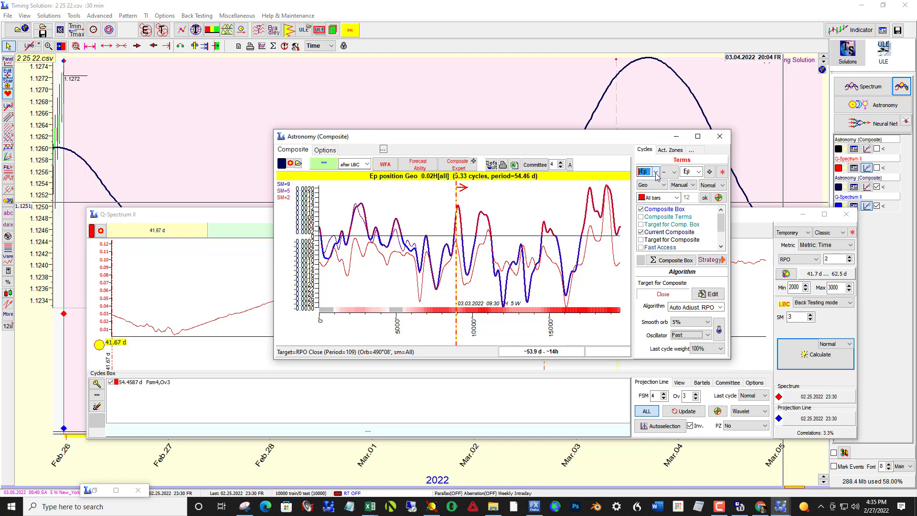
left_click(645, 171)
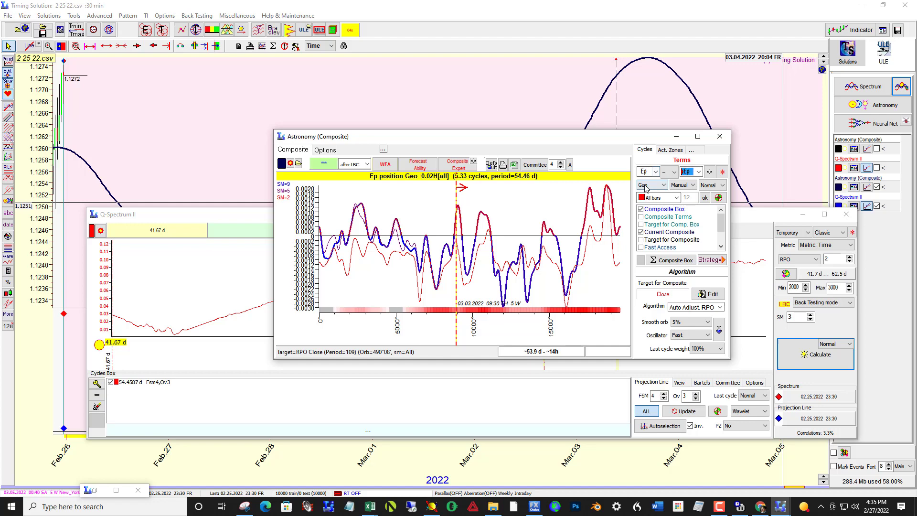
left_click(692, 171)
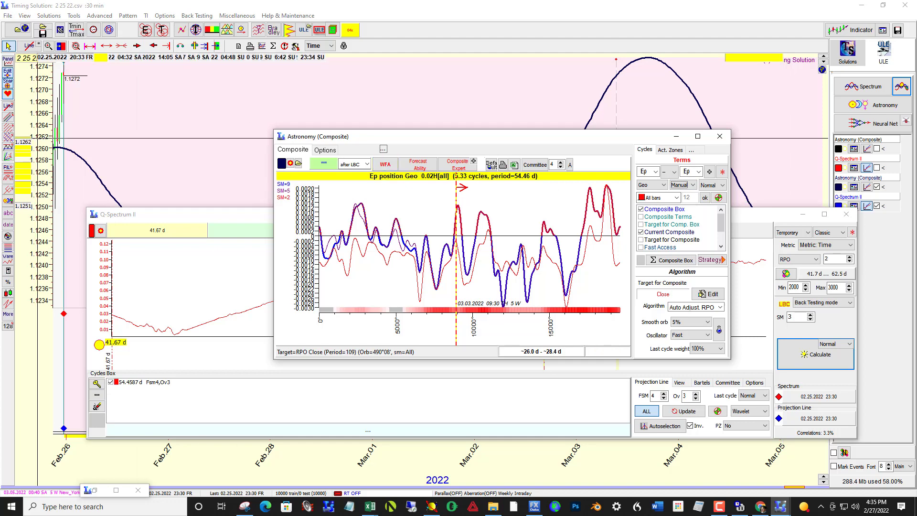
mouse_move(245, 201)
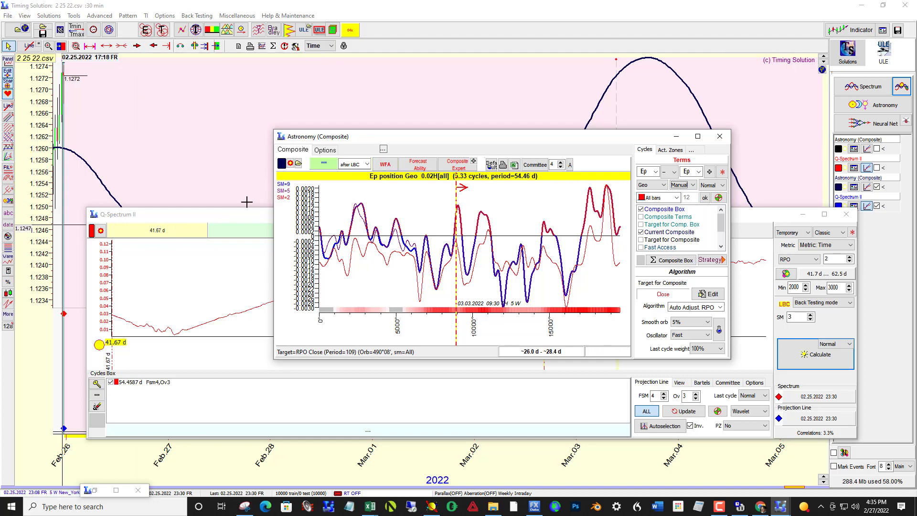
left_click(324, 149)
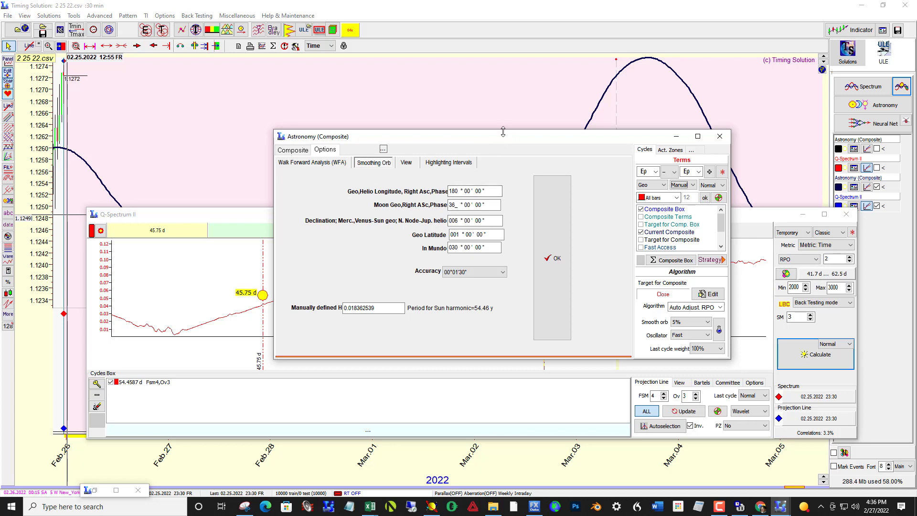
mouse_move(494, 174)
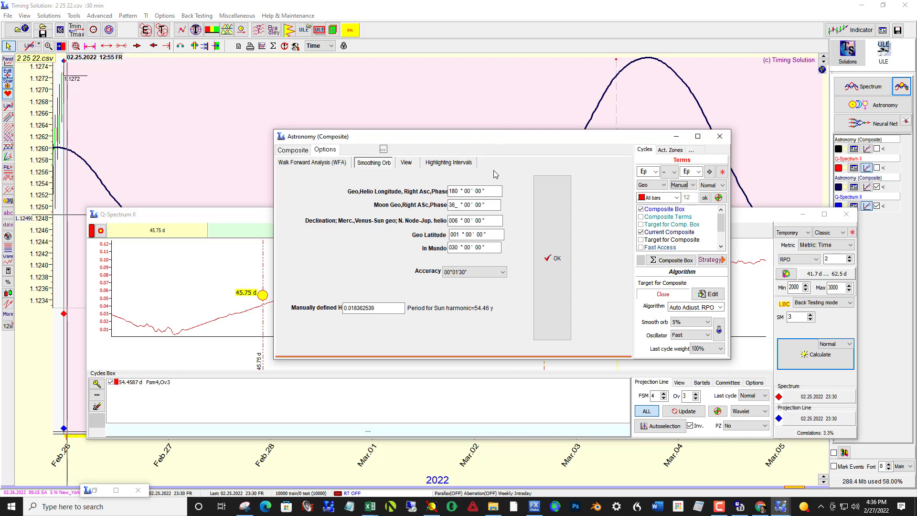
Change the Geo/Helio longitude orb from 180 to 360 and draw the east-point cycle over the EUR/USD bars
left_click(460, 191)
type("36")
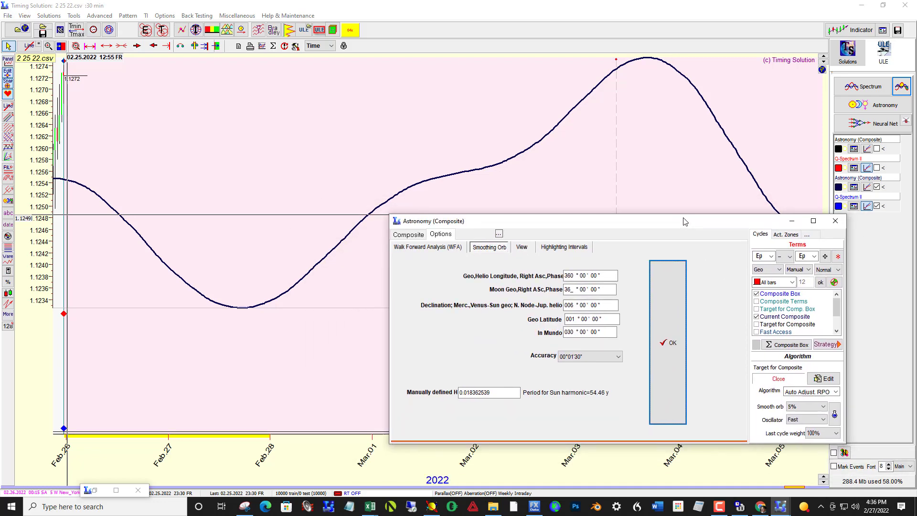
left_click(585, 275)
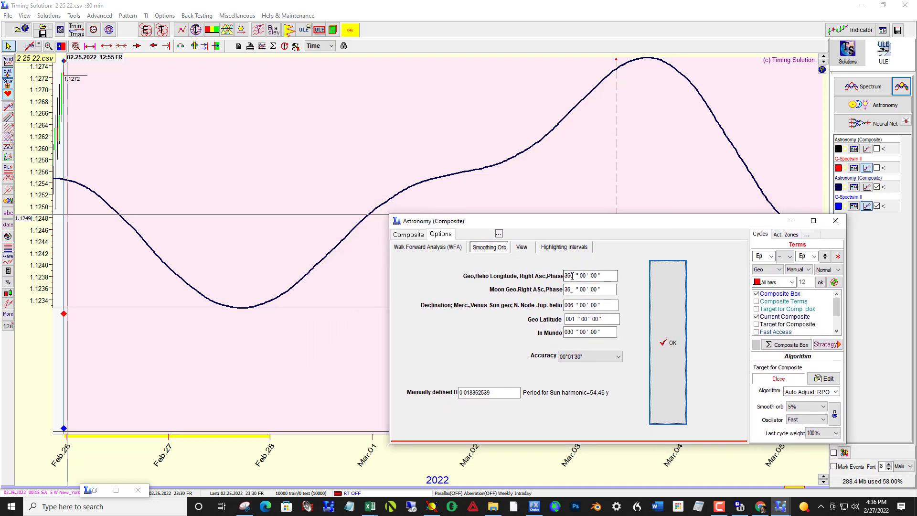
left_click(671, 342)
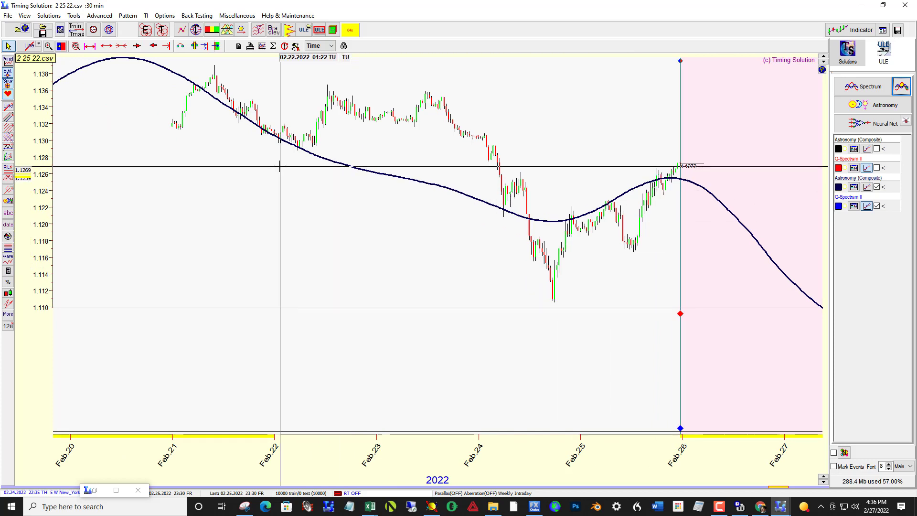
mouse_move(515, 228)
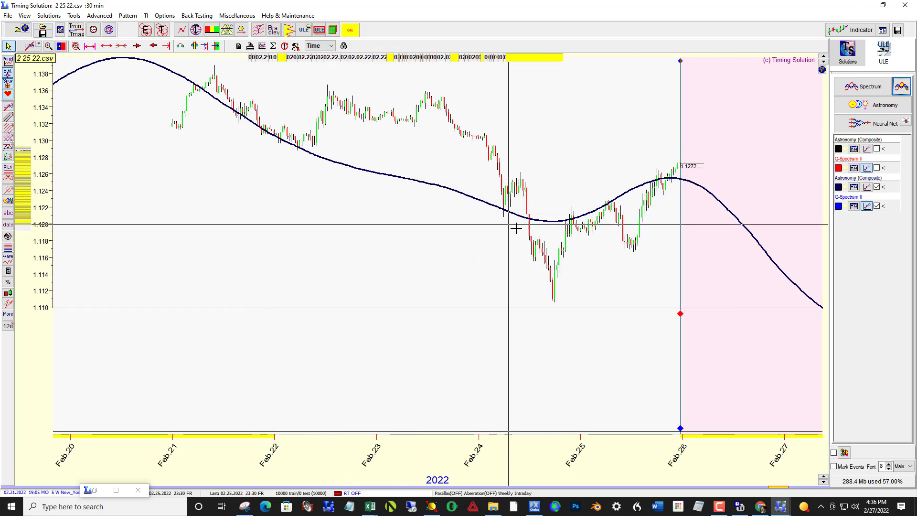
mouse_move(653, 212)
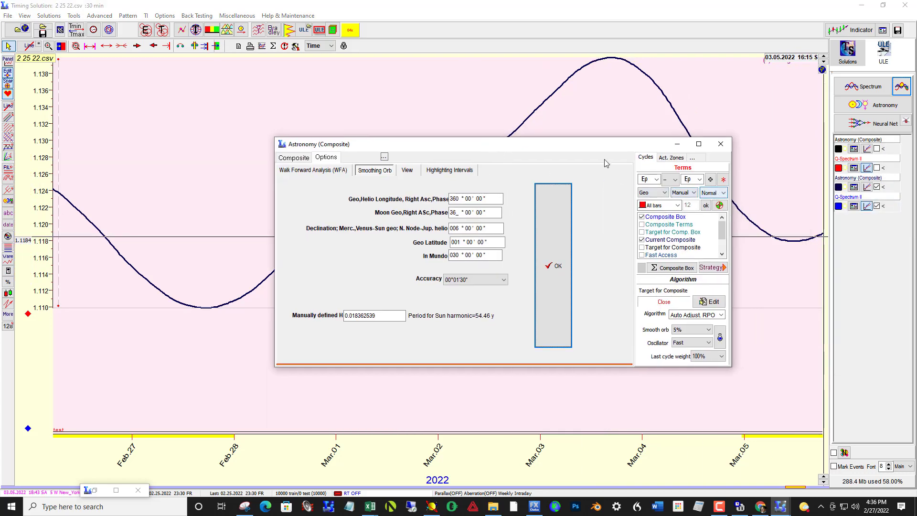
mouse_move(566, 152)
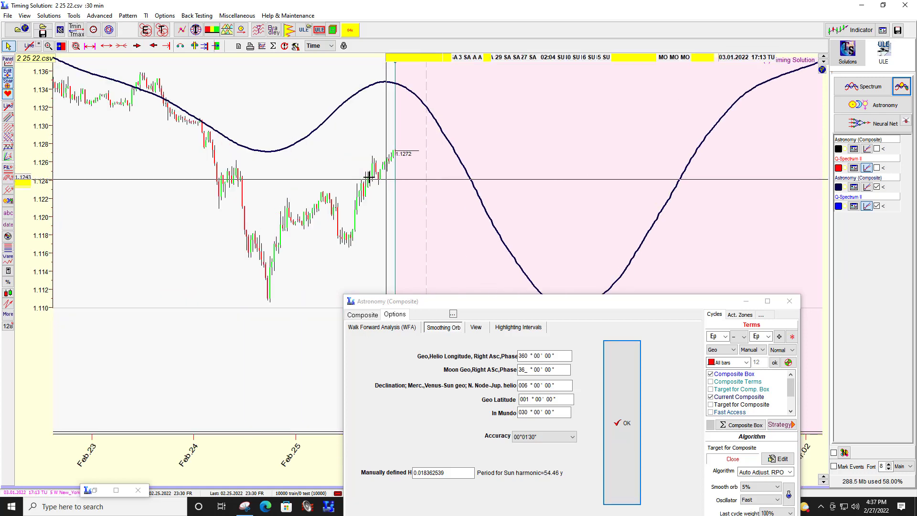
mouse_move(230, 222)
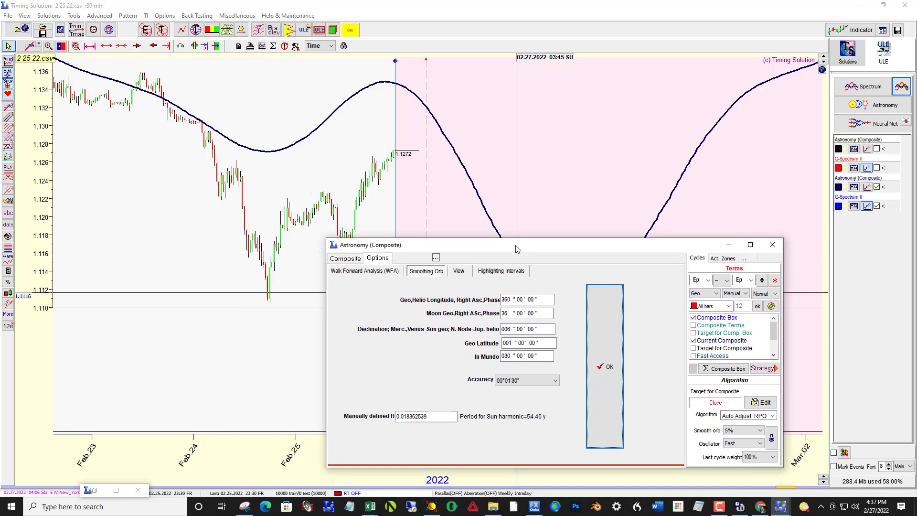
Try the composite oscillator at Very Fast and Normal, then leave it at Fast
left_click(760, 442)
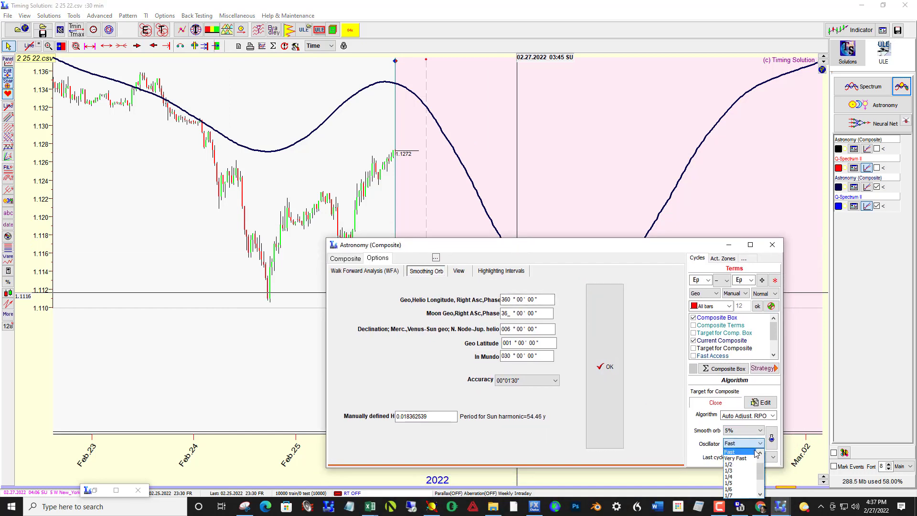
left_click(736, 457)
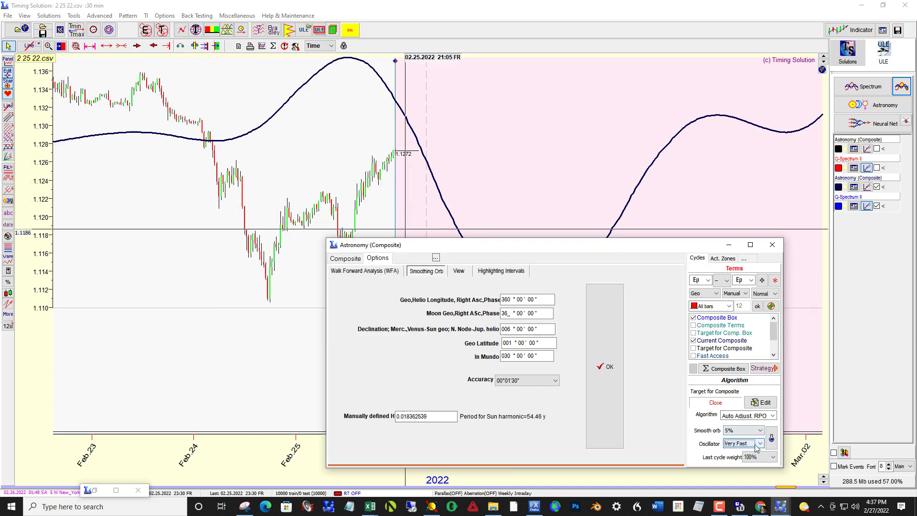
left_click(744, 443)
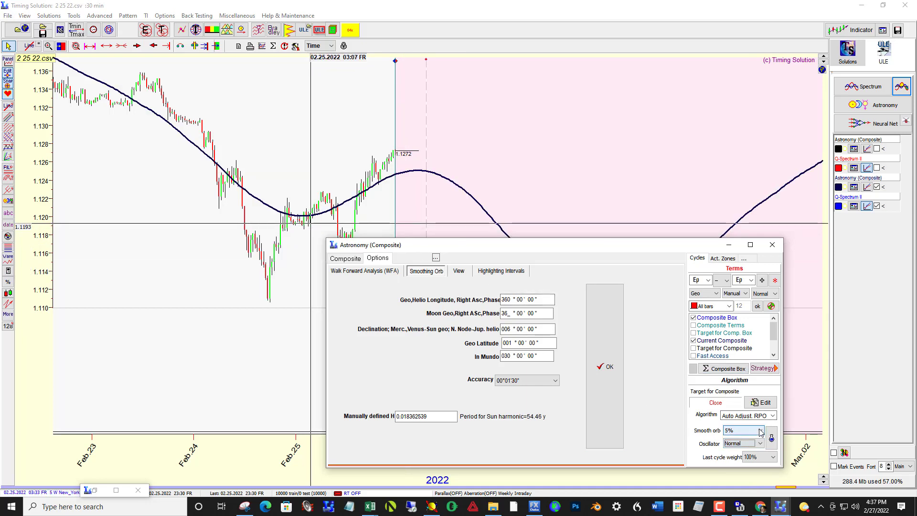
left_click(744, 442)
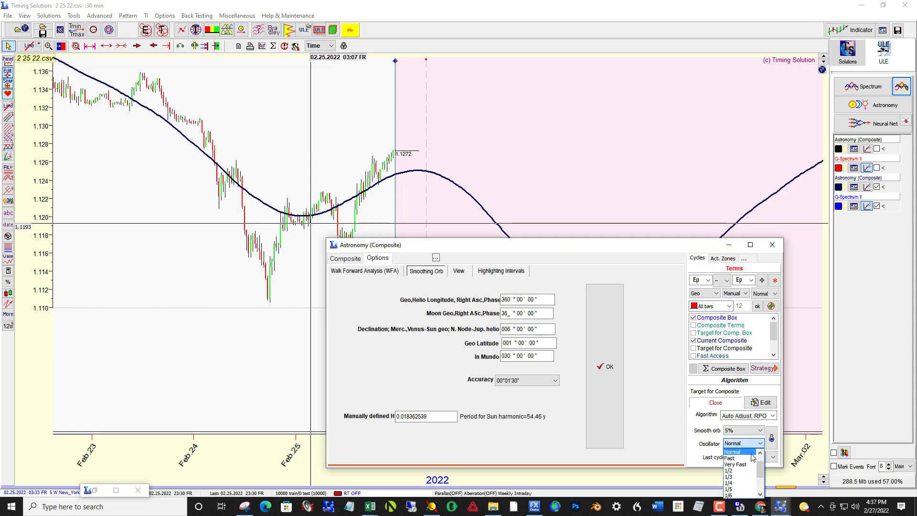
left_click(735, 458)
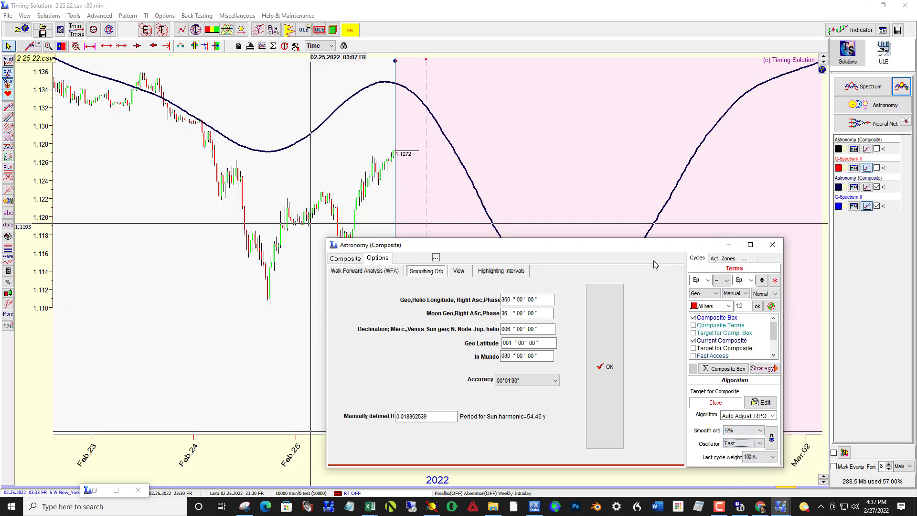
mouse_move(626, 247)
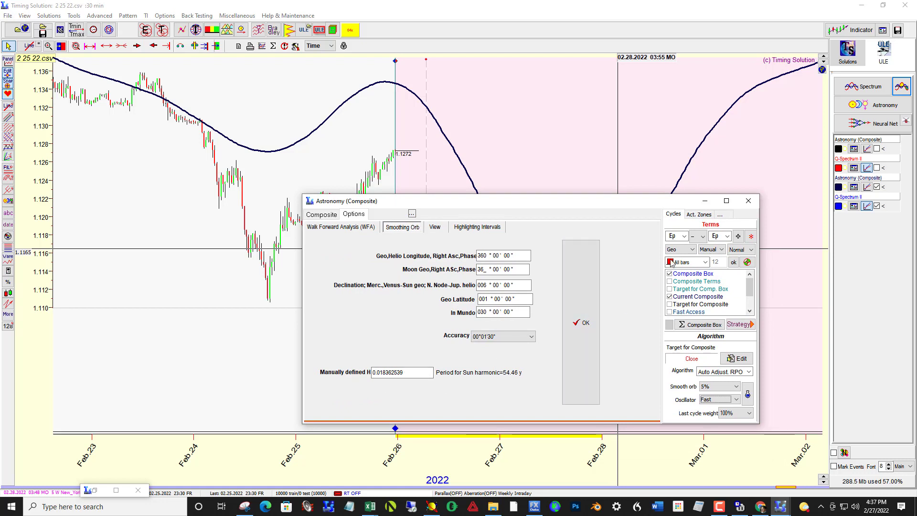
left_click(705, 262)
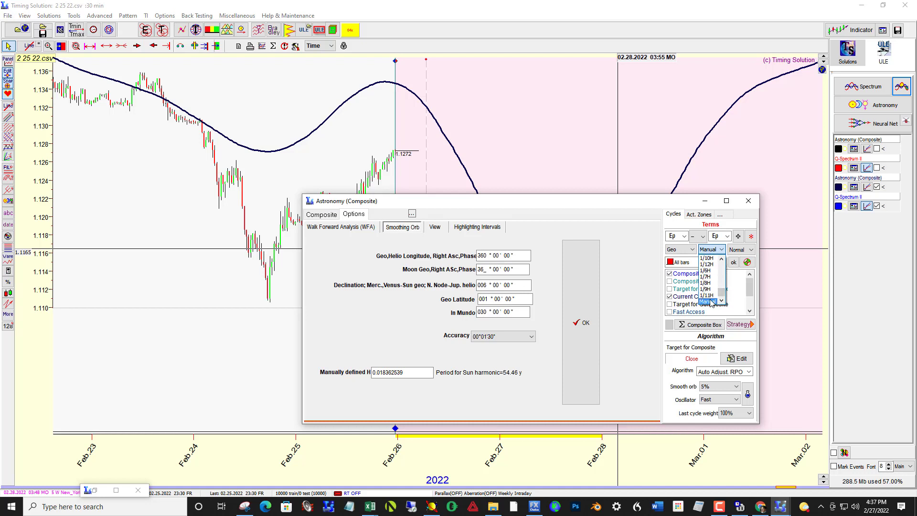
left_click(707, 303)
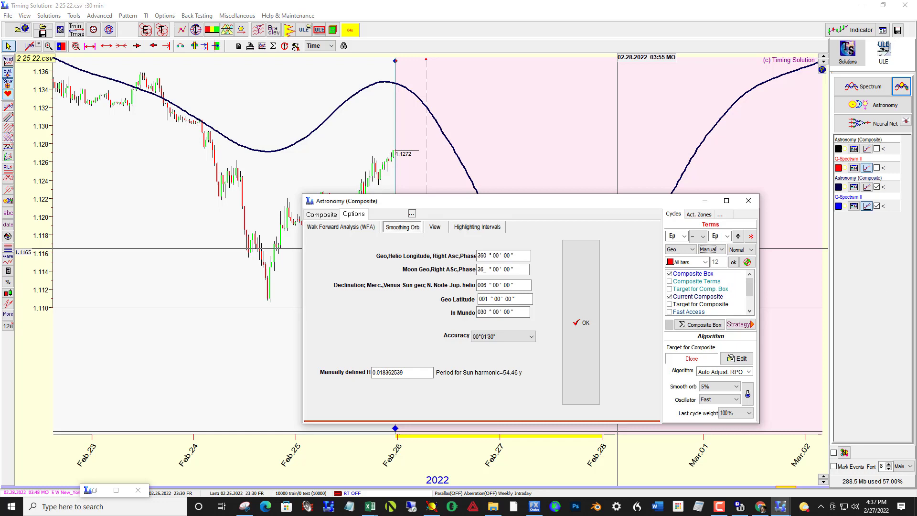